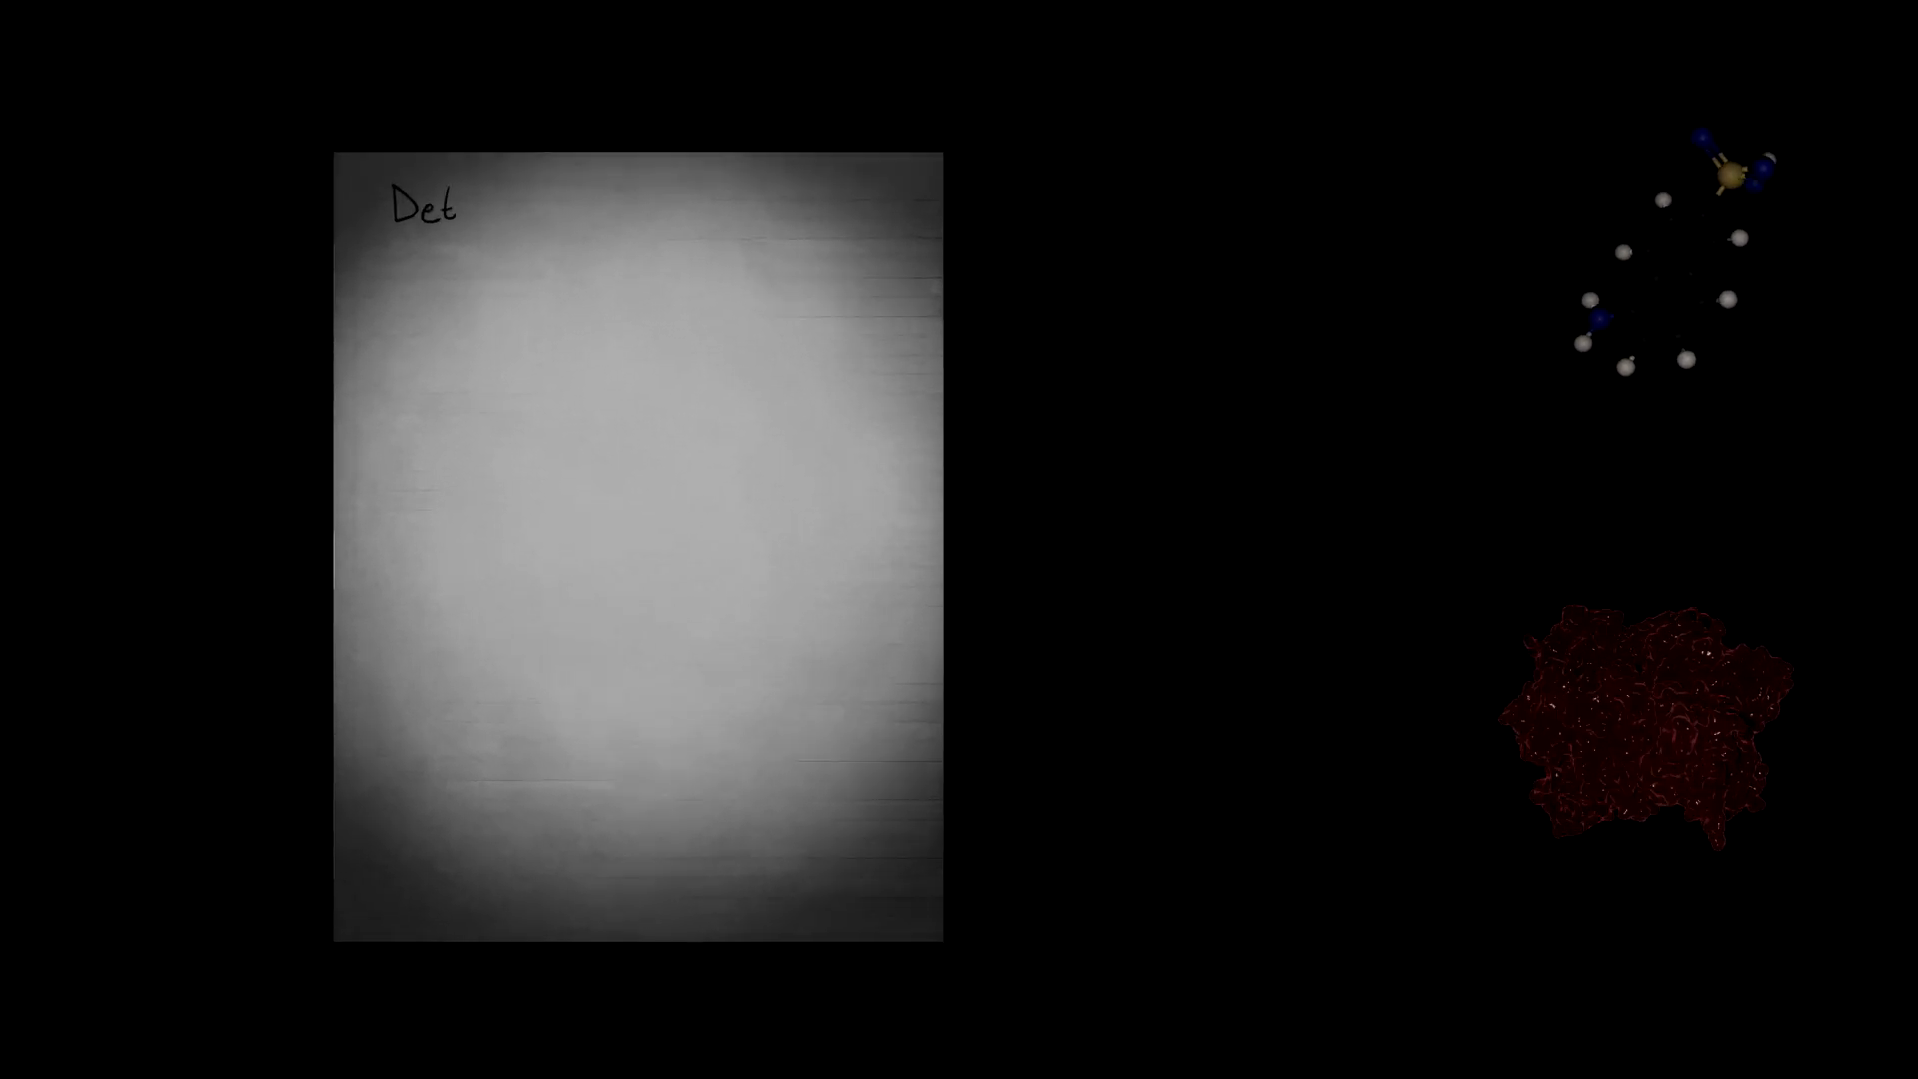
text(Determine Binding Affinity)
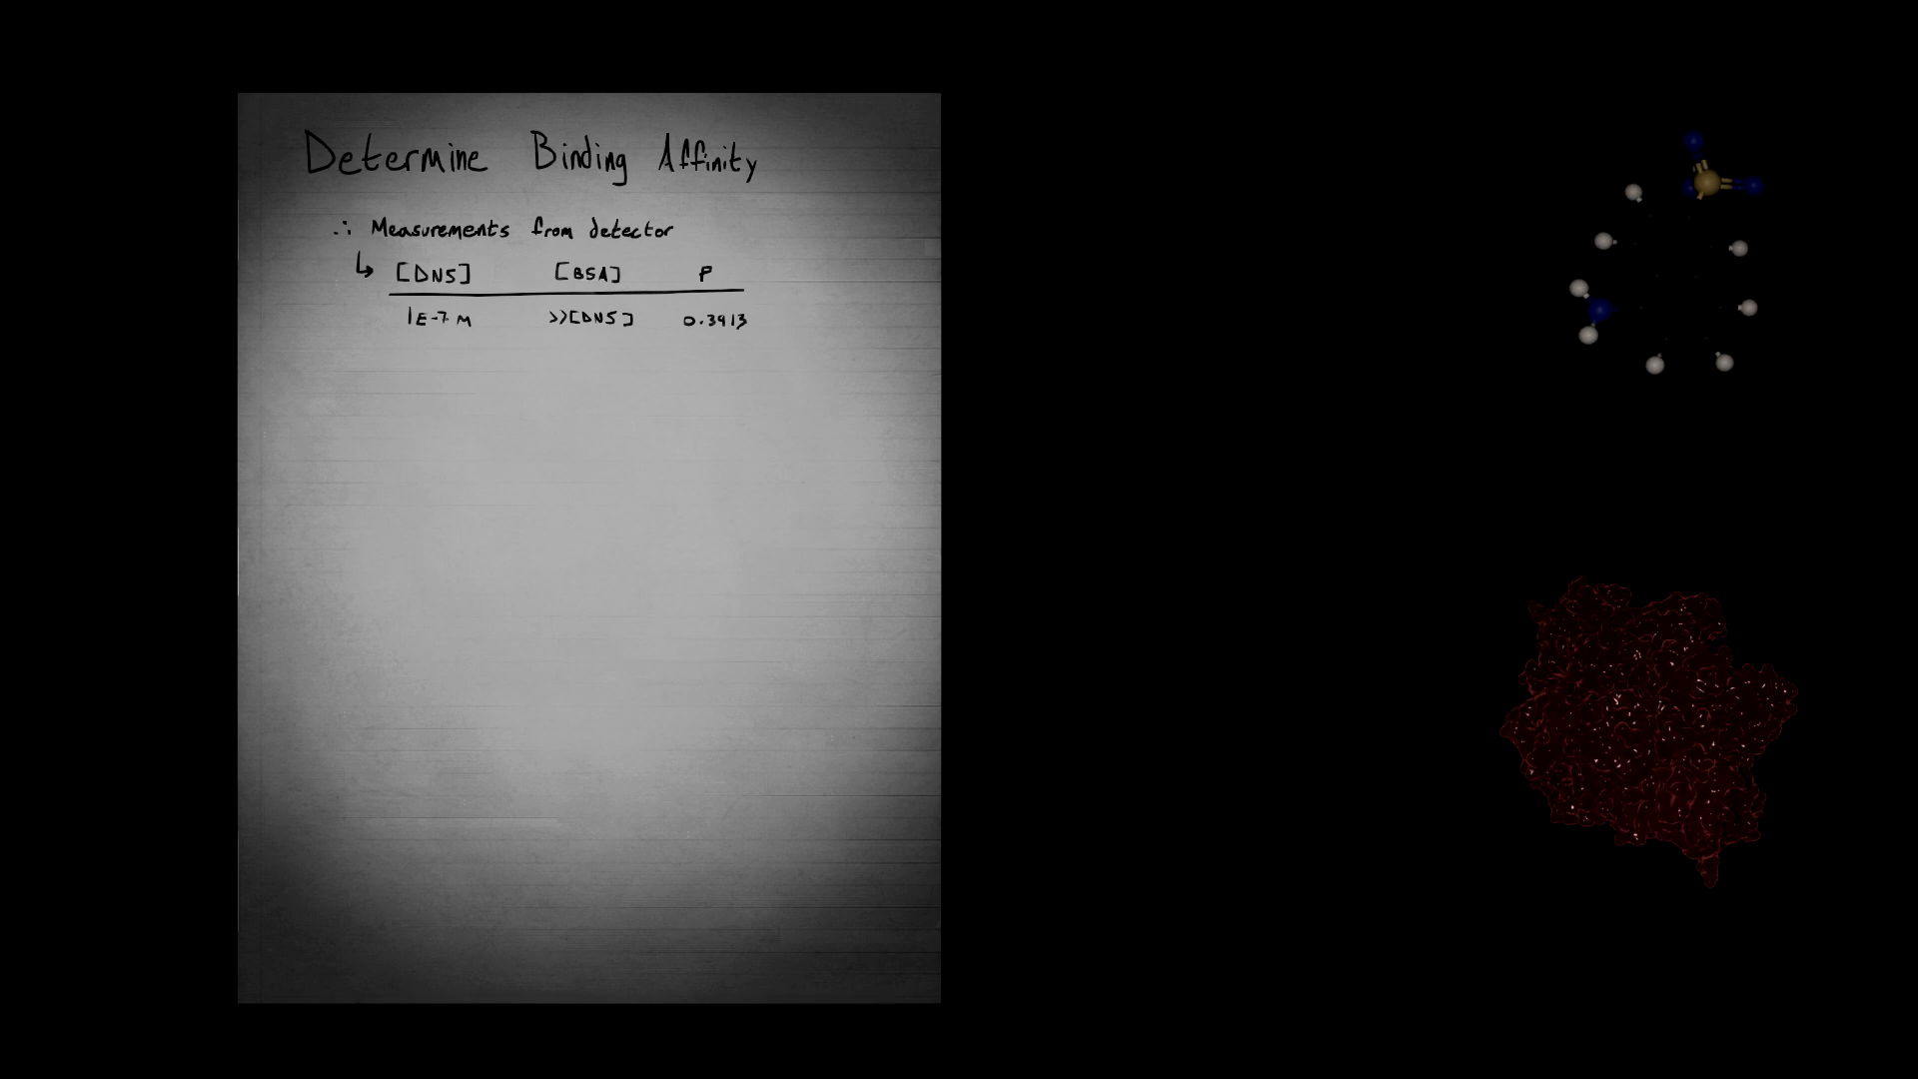
text(1E-7 M 0 0.0149)
text(1E-7 M 2E-5 M 0.2727)
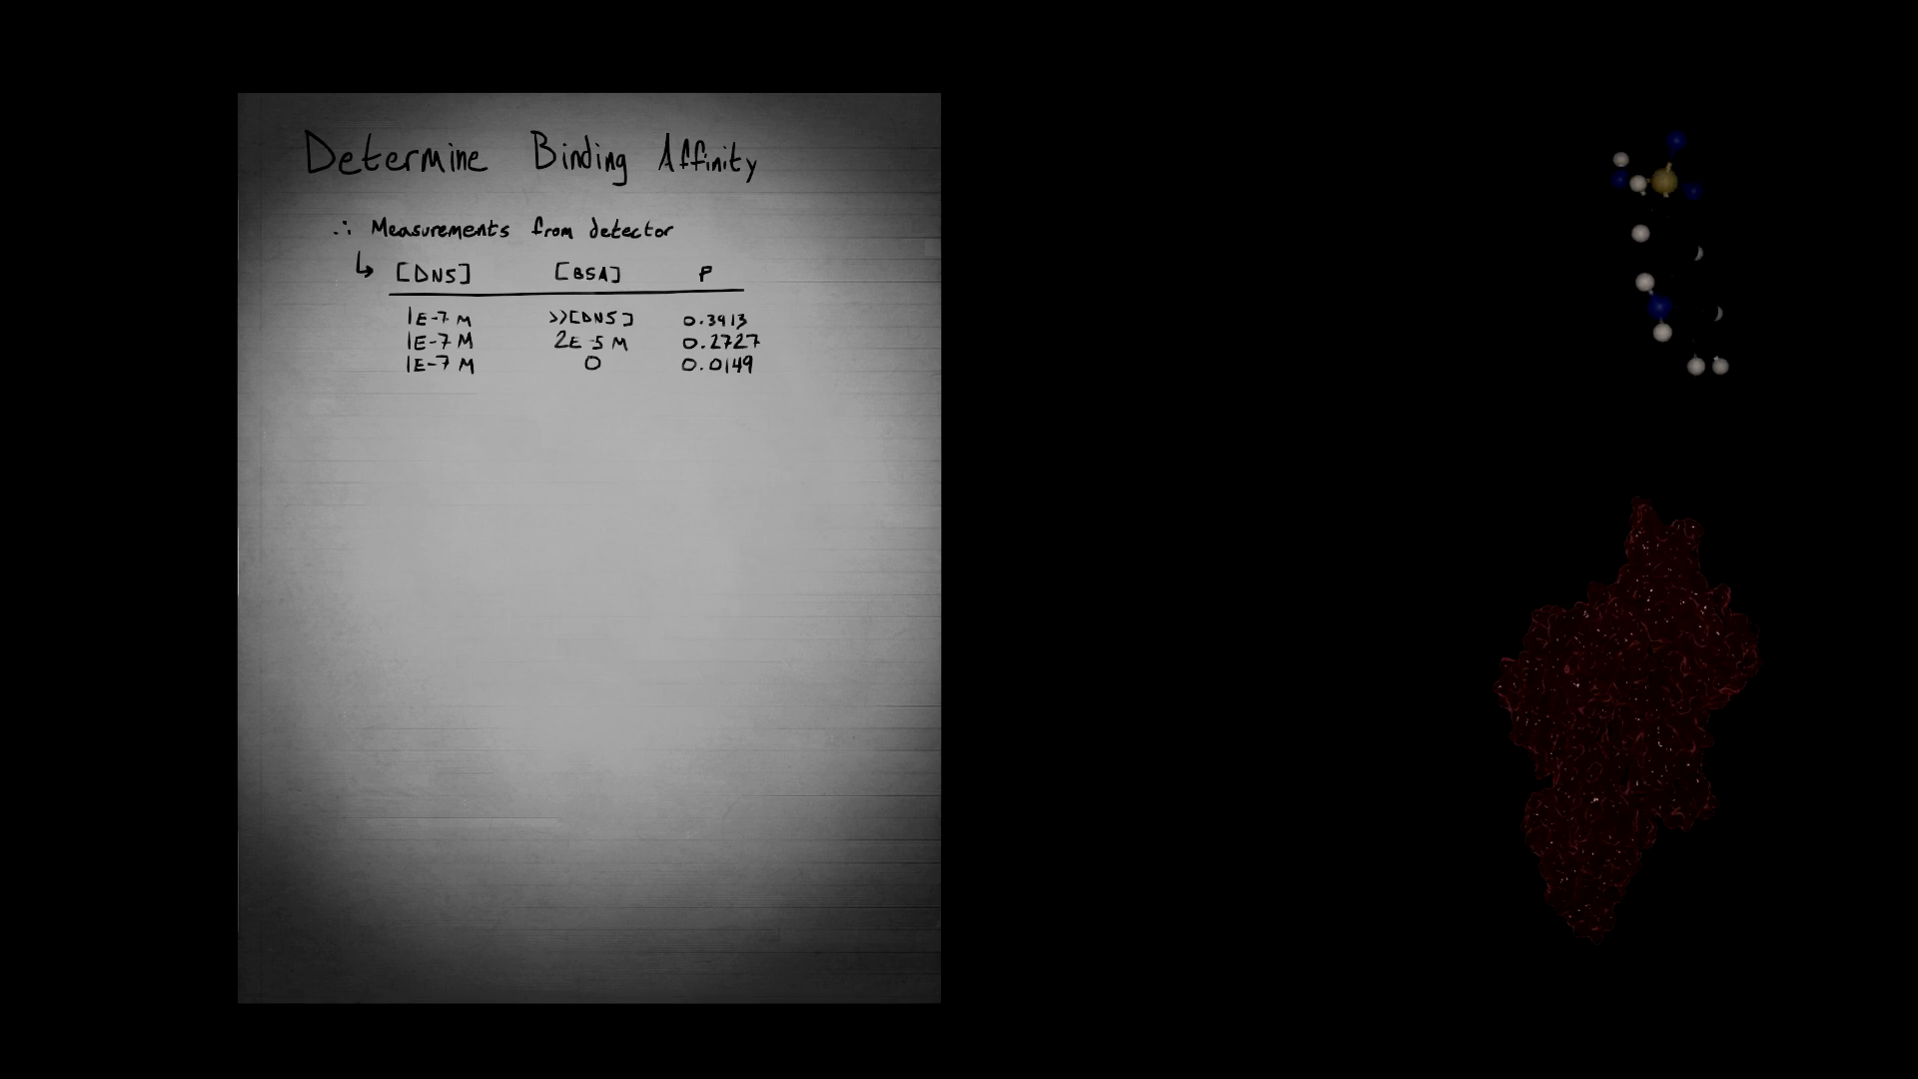
text(Conversion equation r= 2P/3-P)
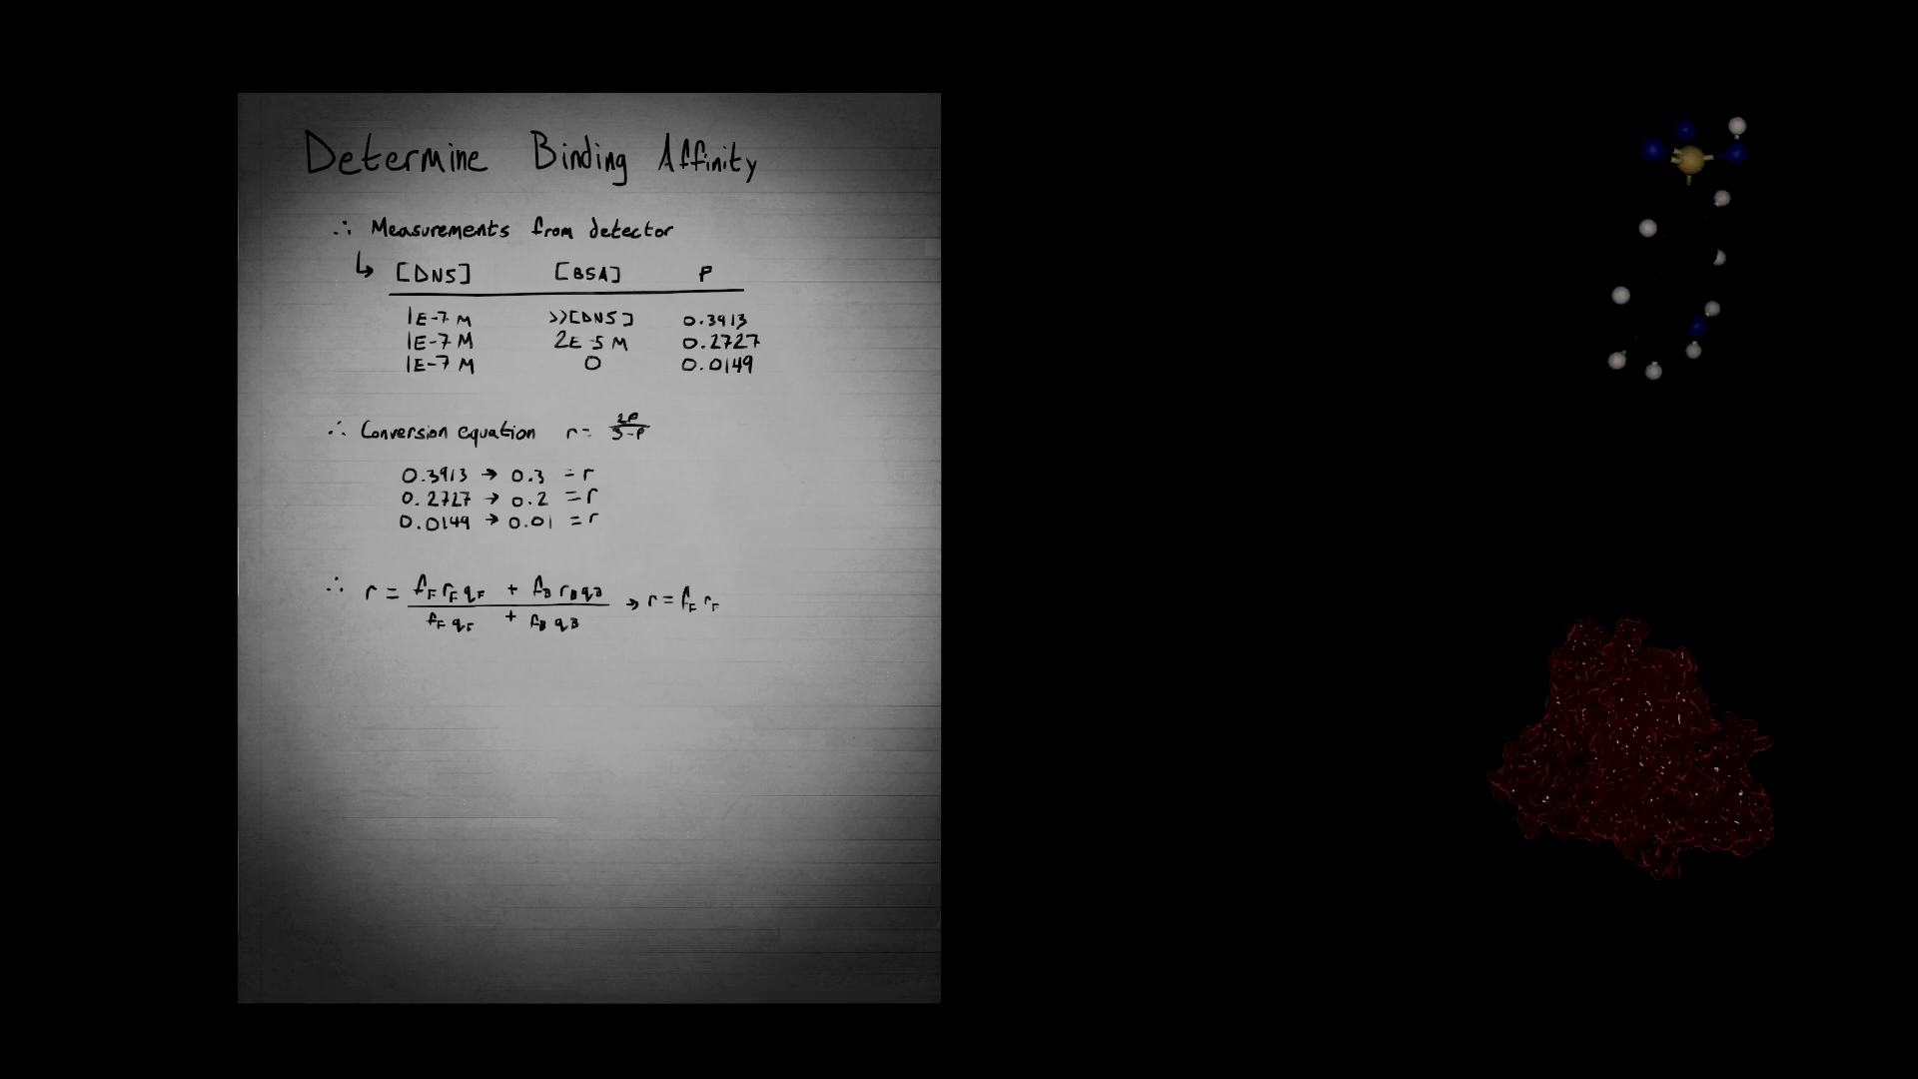
text(+(1-1)
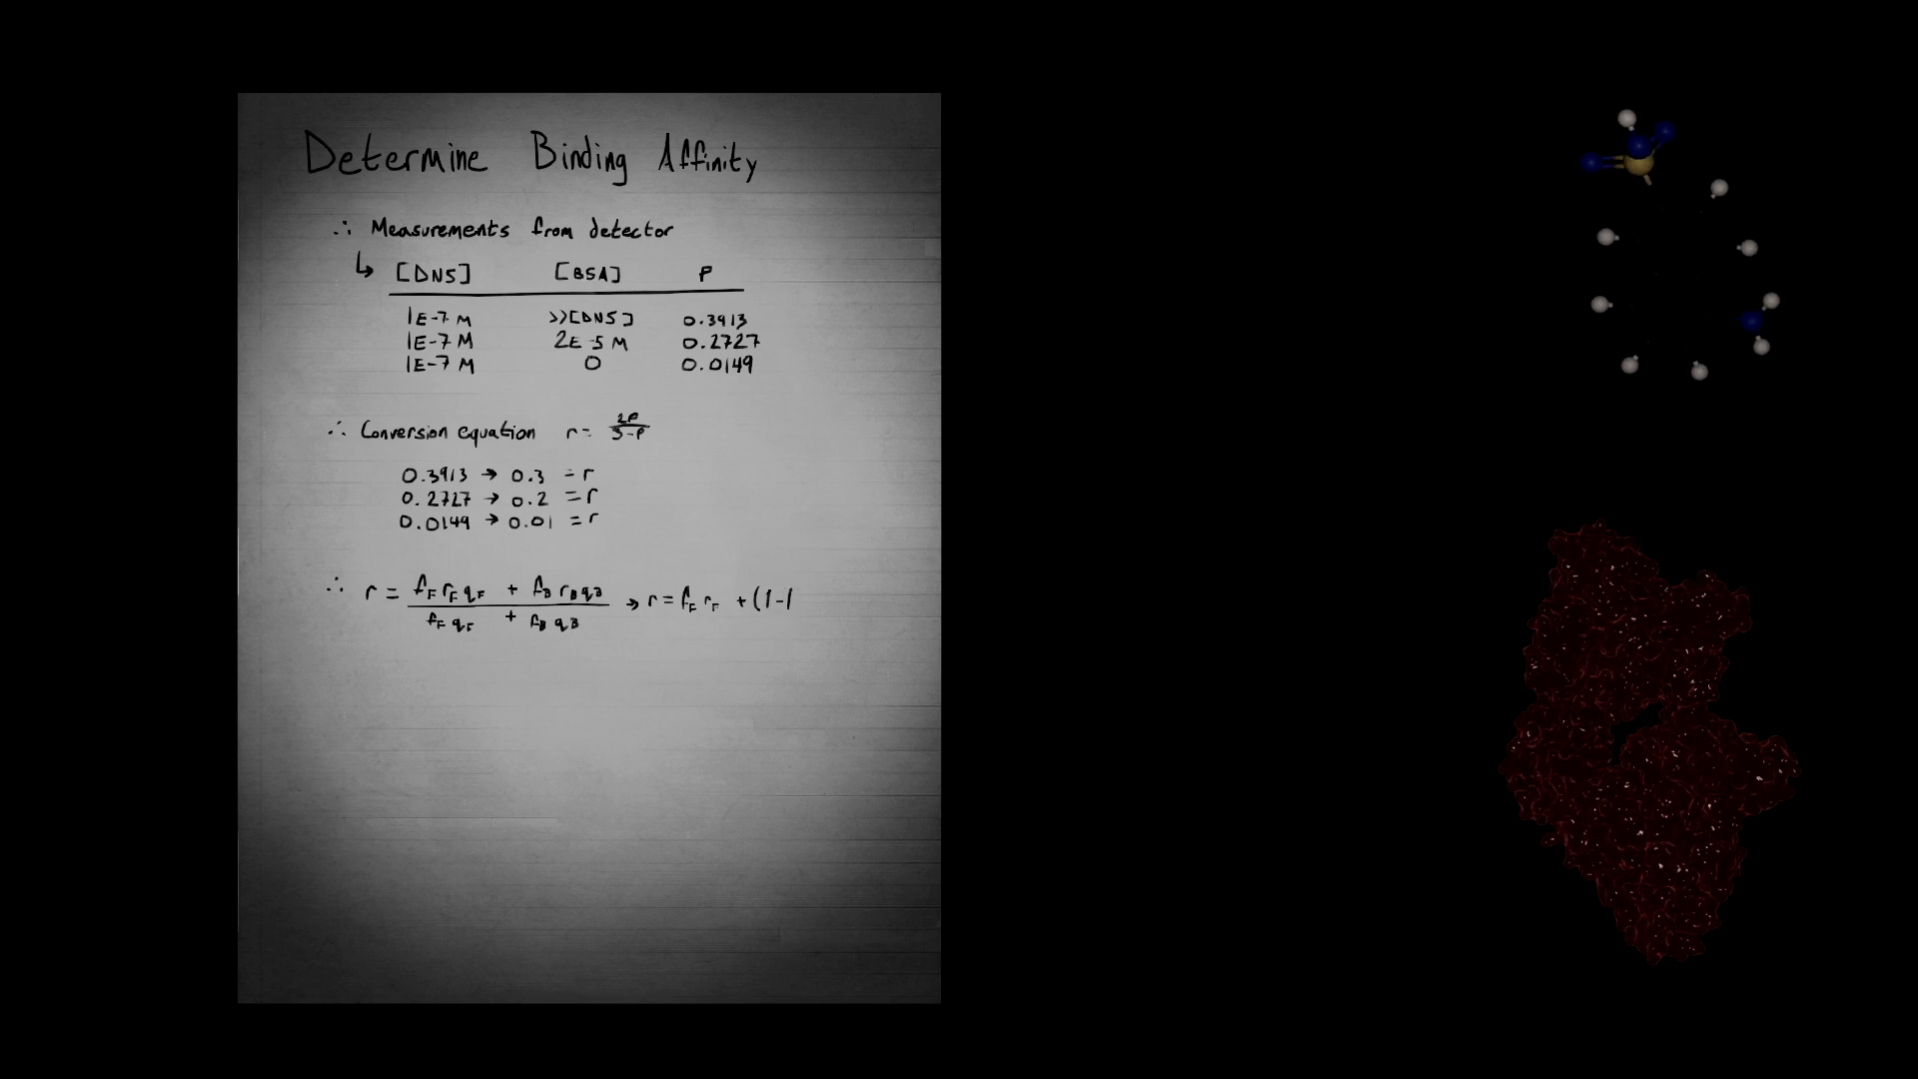